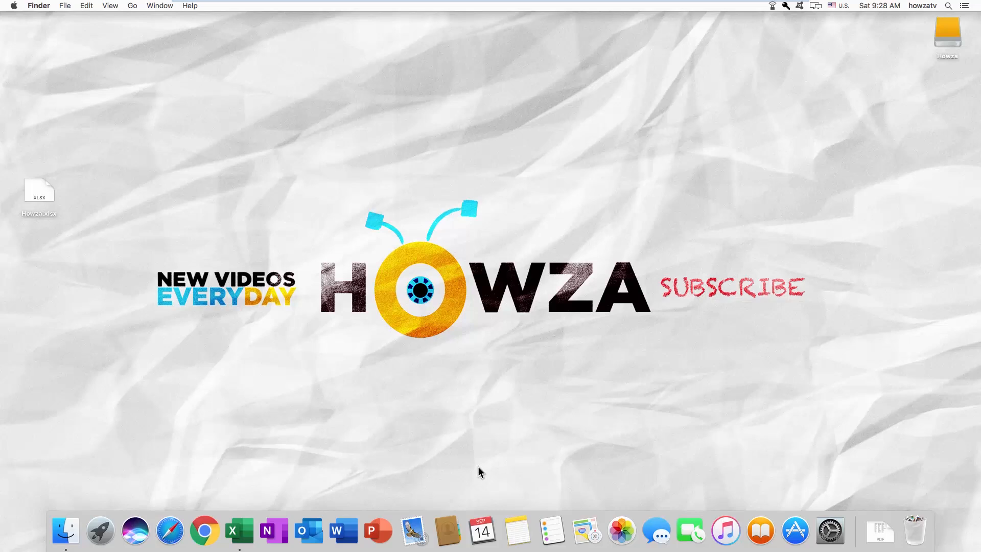
Open Howza.xlsx from the desktop in Finder.
double_click(38, 194)
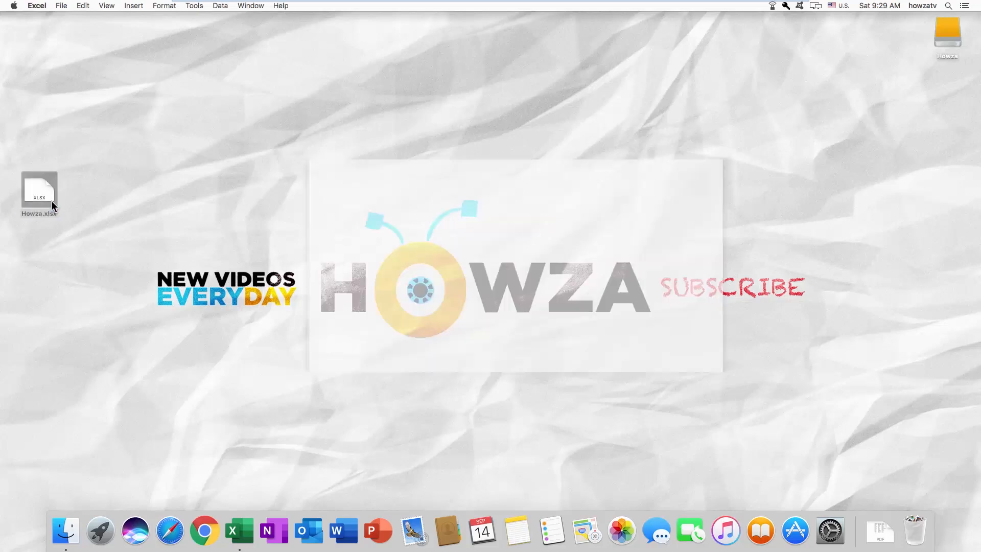
With the Howza workbook open, select cell D14 to receive the emoji.
double_click(39, 194)
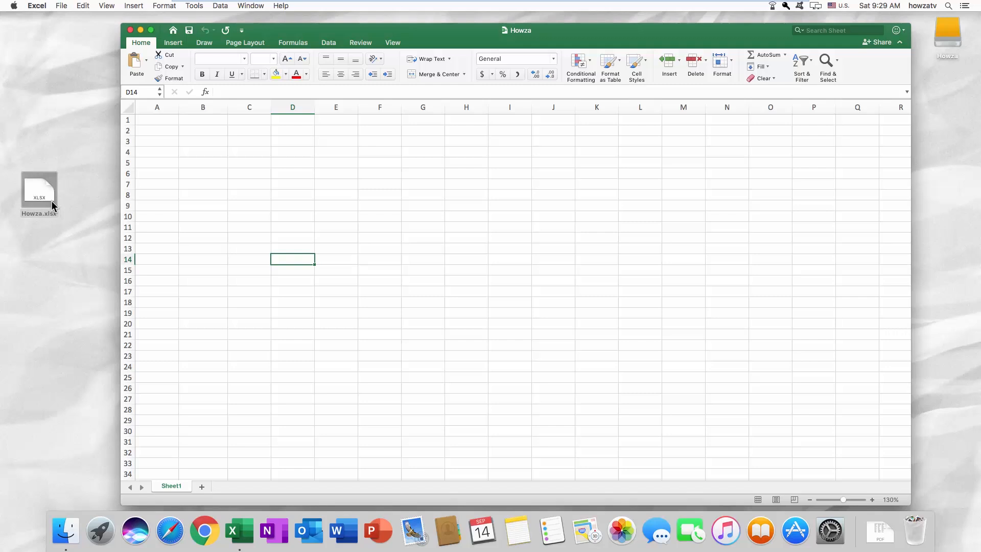
left_click(82, 6)
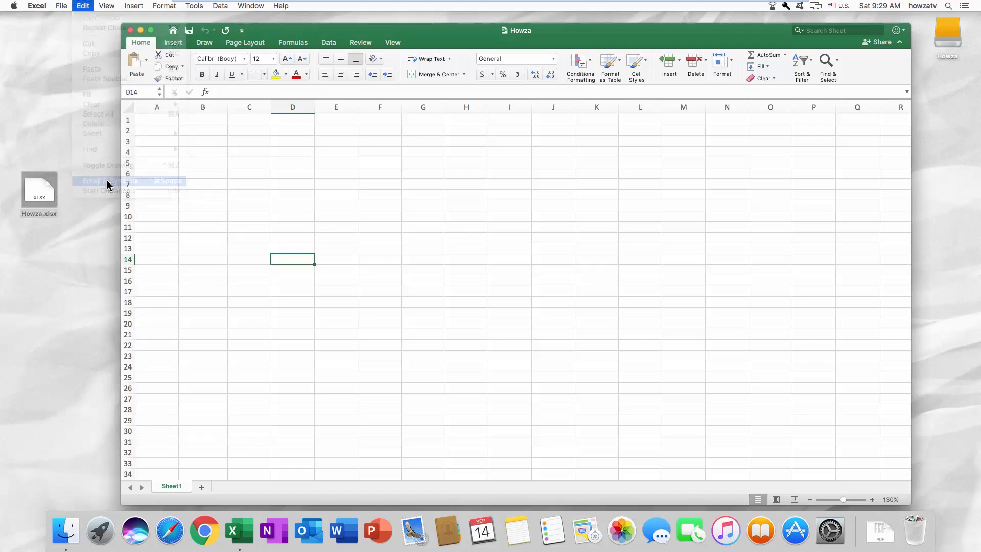
Insert emoji faces into D14 from the Emoji & Symbols popover and close it.
left_click(97, 181)
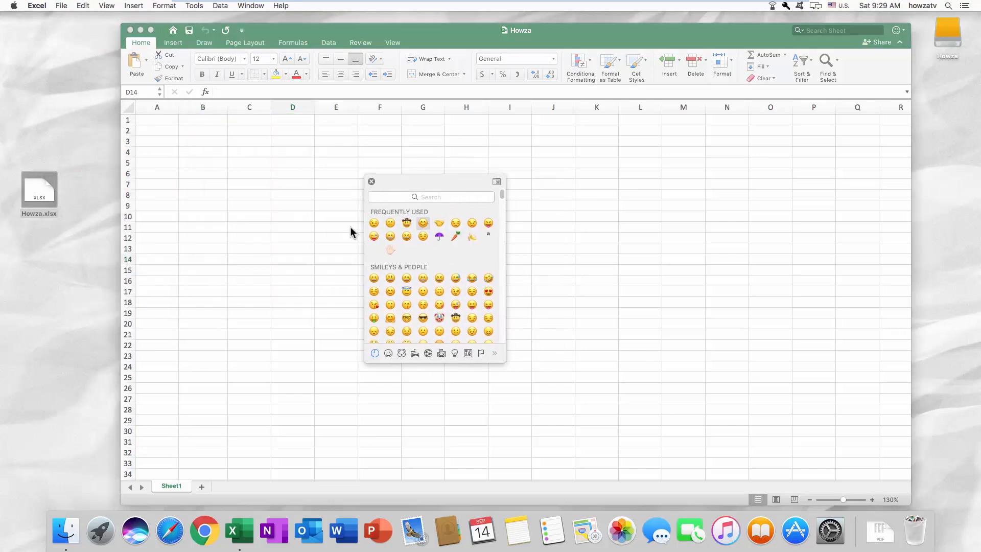
type("a🤡🤡🤠🤠😒😒")
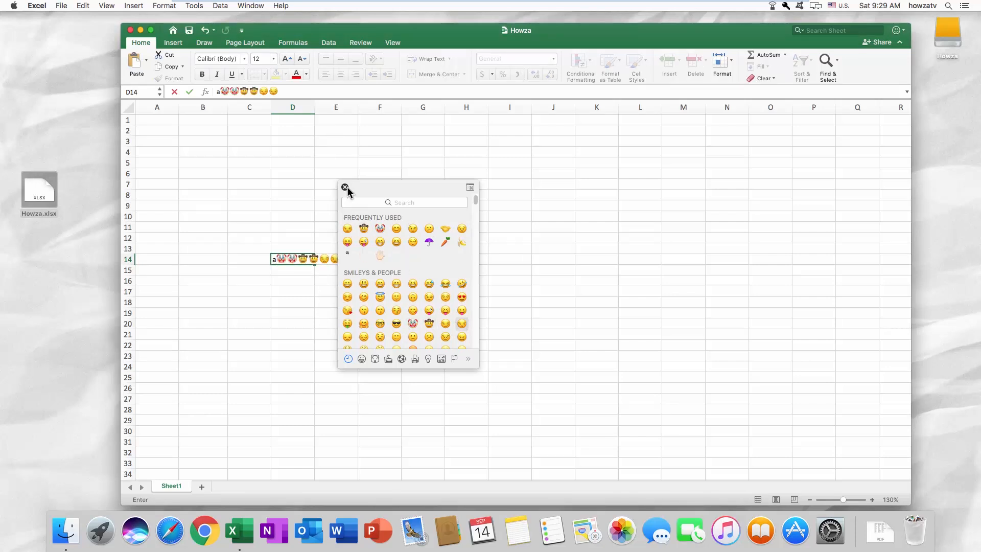
left_click(345, 188)
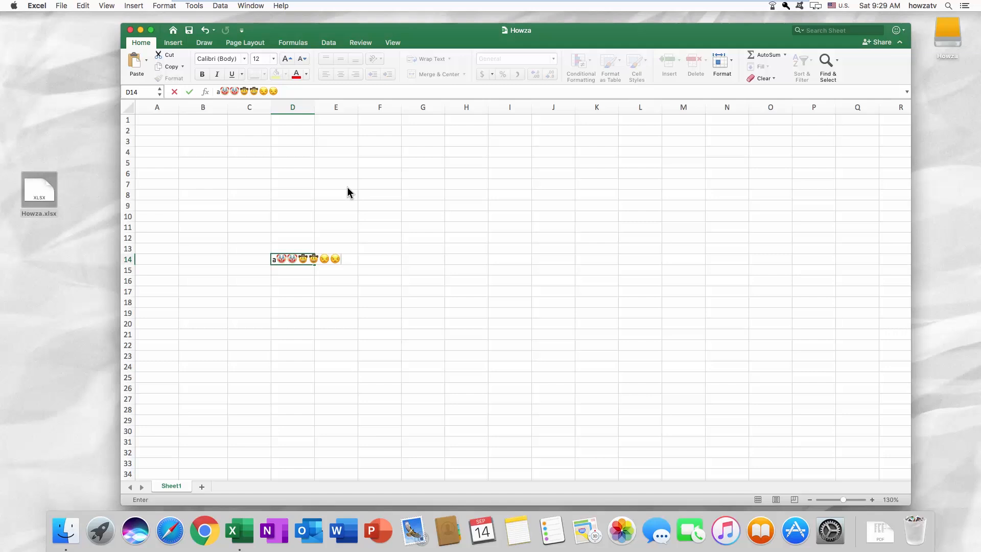
Show the full Characters viewer from the input menu and browse Smileys & People.
left_click(841, 6)
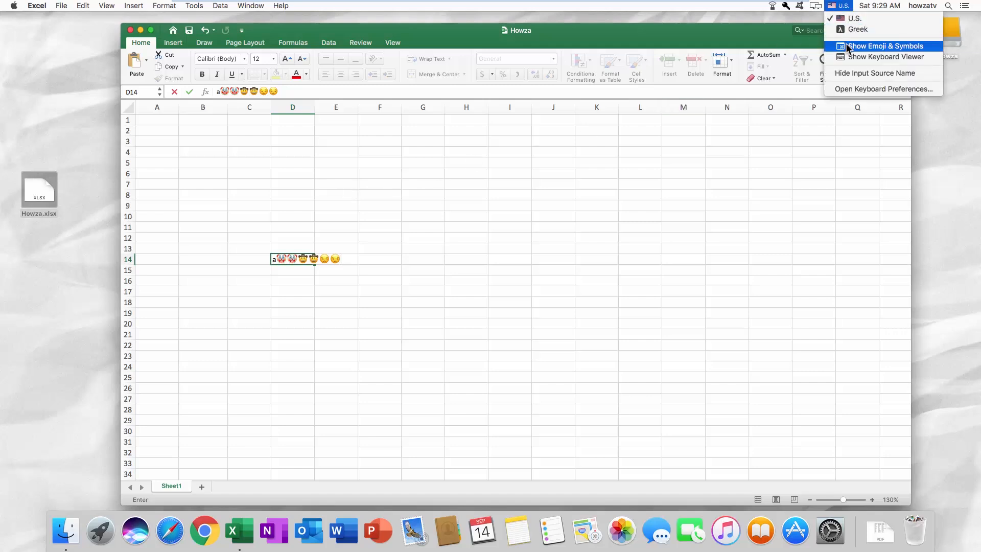
left_click(885, 46)
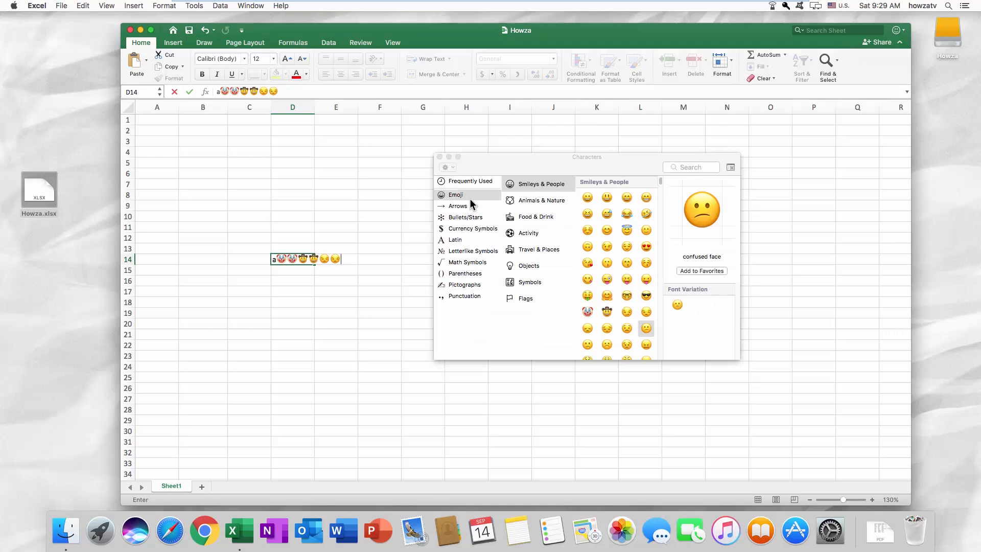
scroll("down", 3)
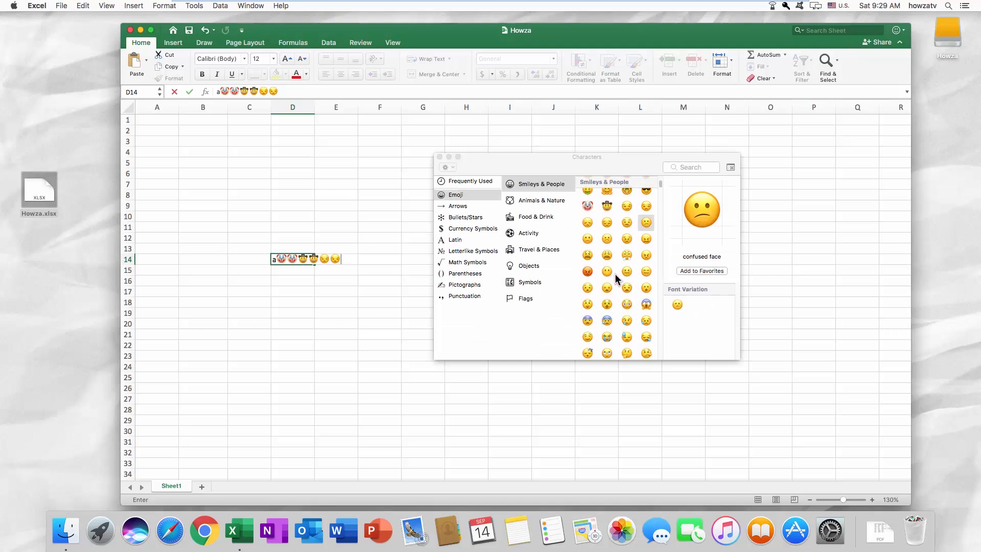